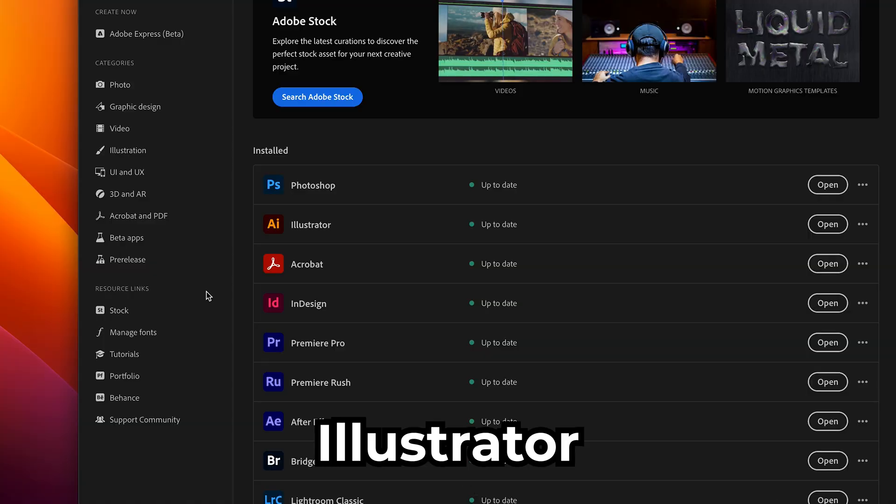
Step: Show the Creative Cloud Beta apps list, with the Photoshop and Illustrator betas installed
click(127, 238)
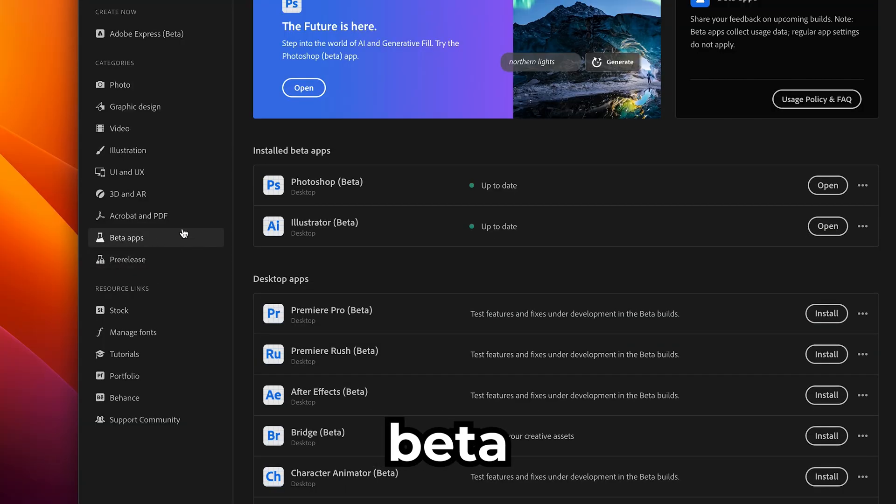
mouse_move(328, 224)
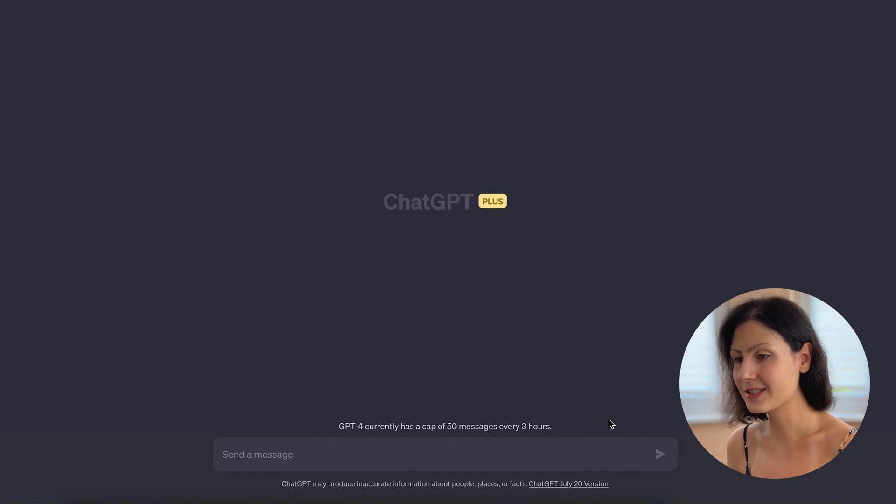
Step: Ask ChatGPT for a logo brief for a boutique candle shop with unusual scents, targeting Gen Z
text(Create a logo design brief for an e-commerce sh)
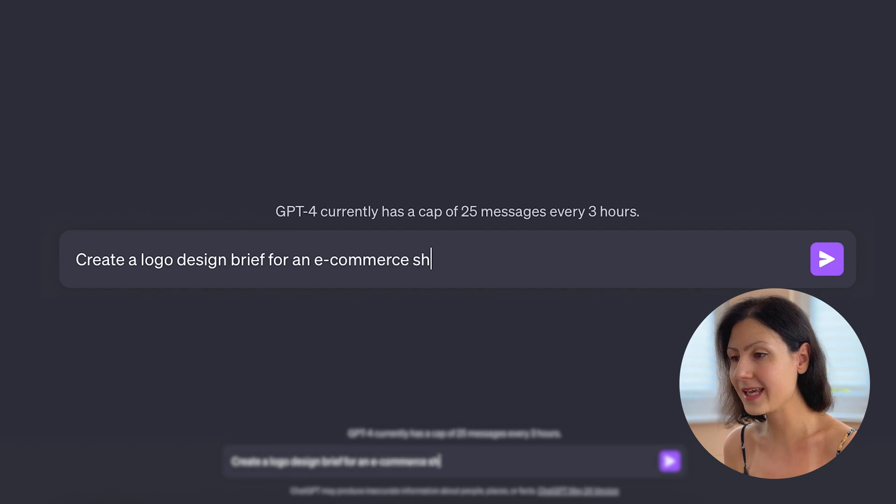
text(op company that sells boutique)
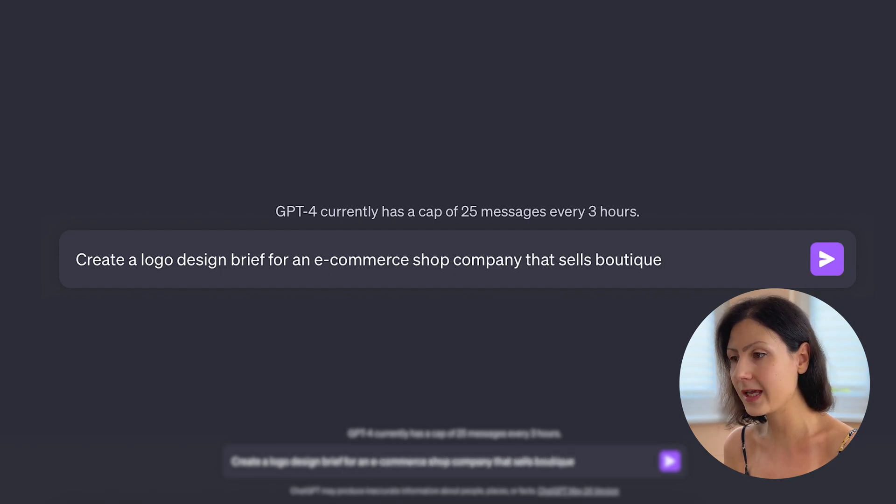
text(candles with unusual scents. The ta)
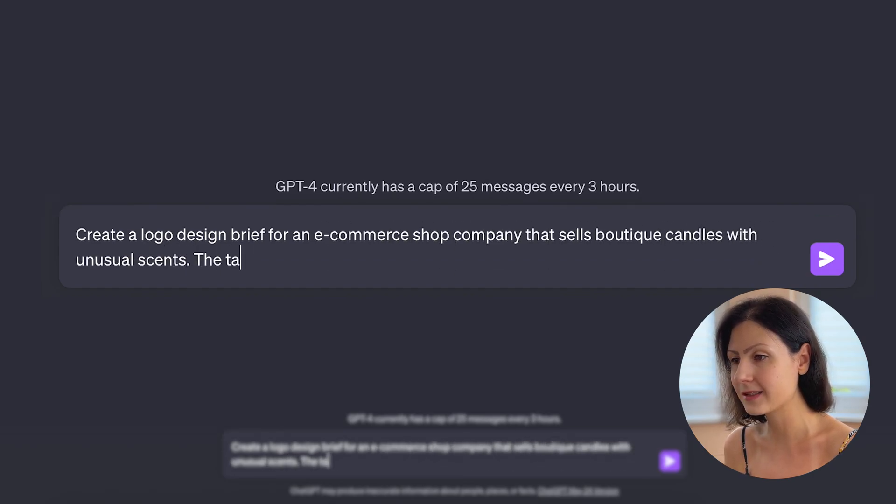
text(rget audience for the company's)
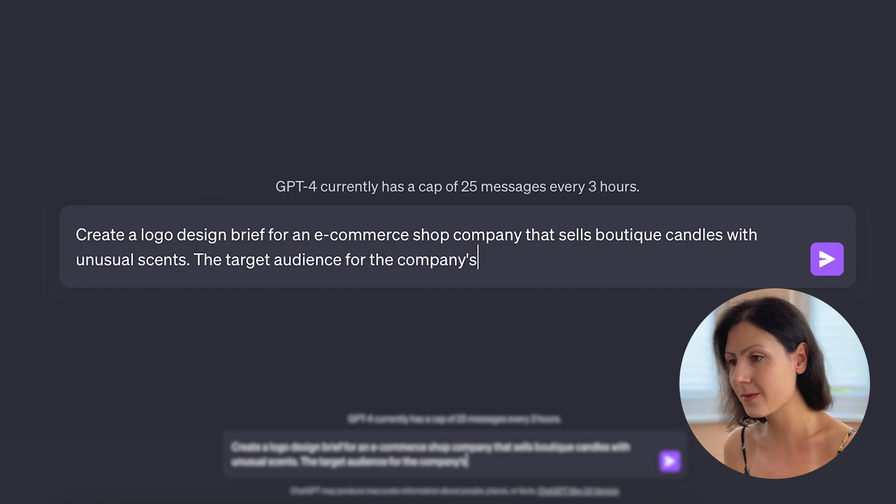
text(products is GenZ)
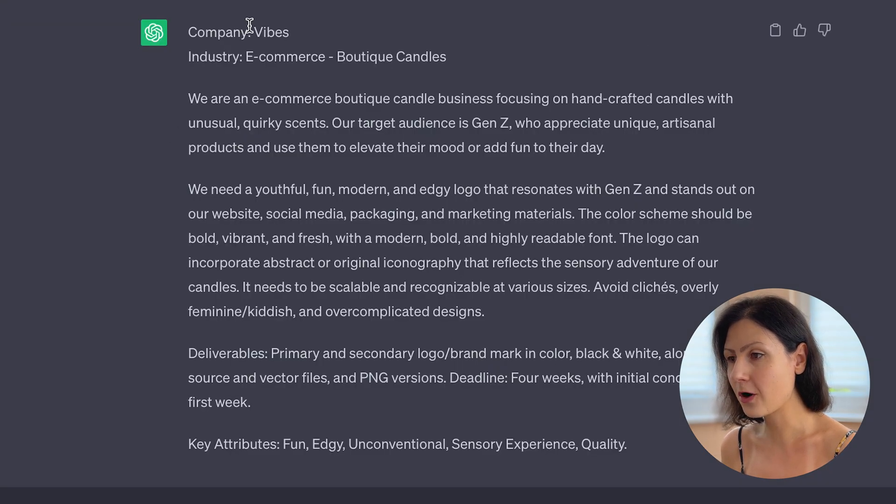
double_click(270, 32)
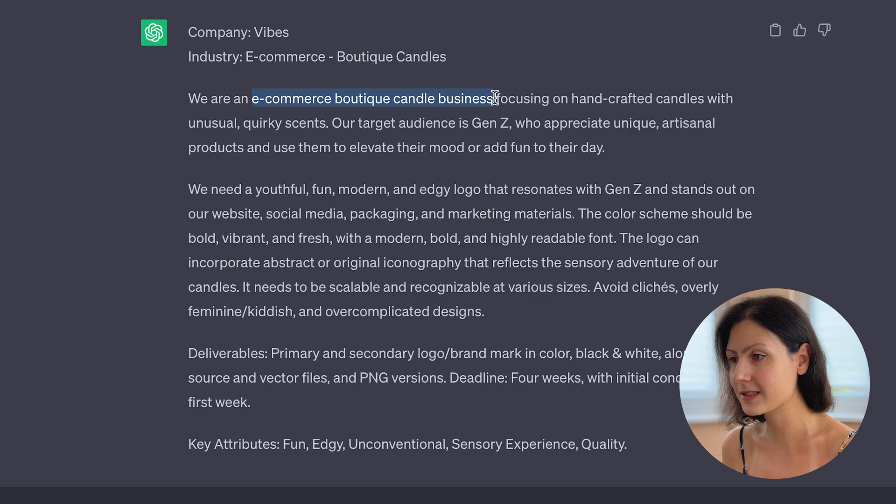
mouse_move(491, 106)
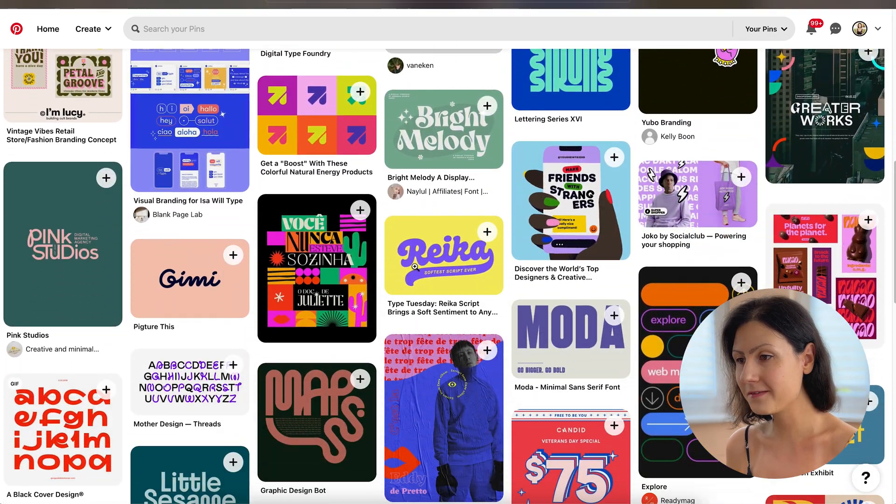
Step: Browse saved Pinterest lettering pins and the Milanote logo mood board
scroll(down, 3)
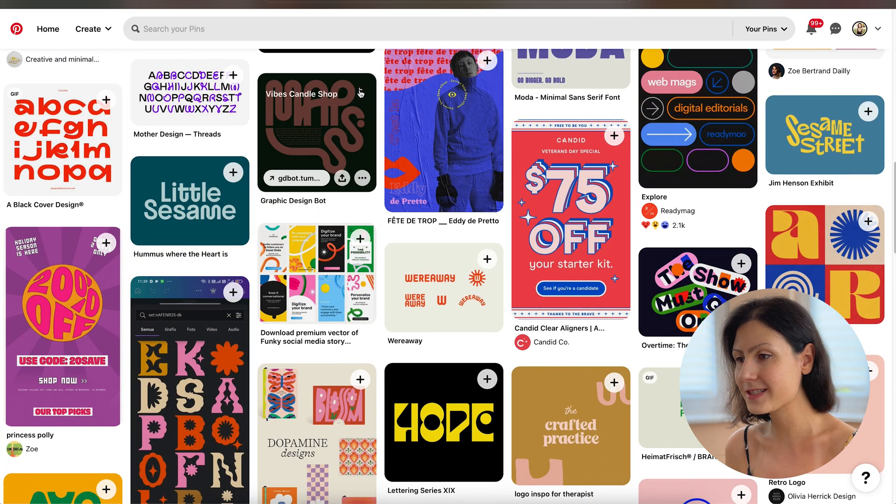
scroll(down, 3)
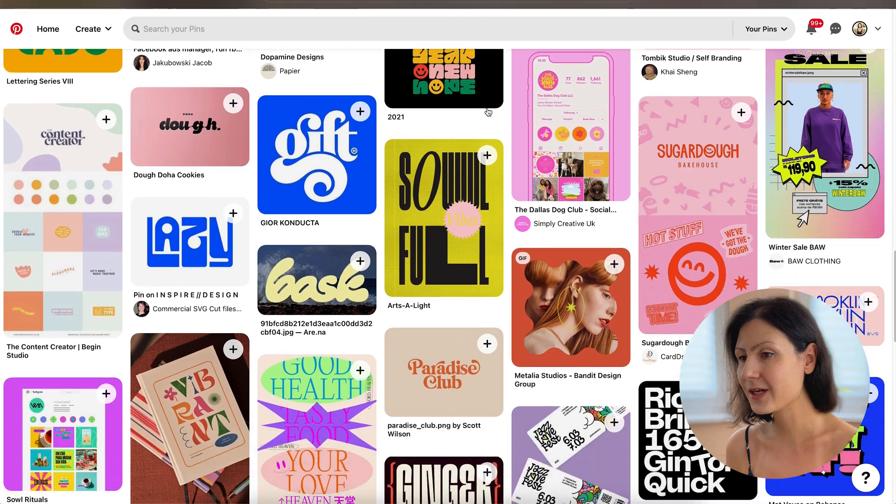
scroll(down, 3)
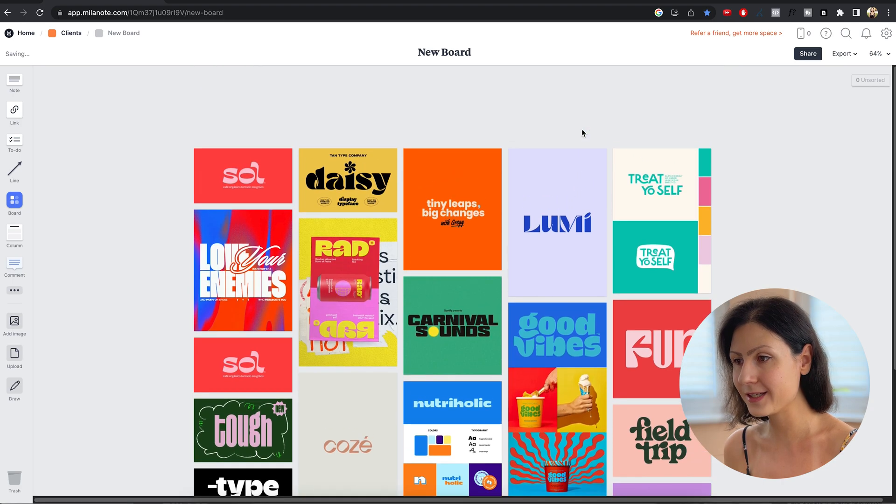
scroll(down, 3)
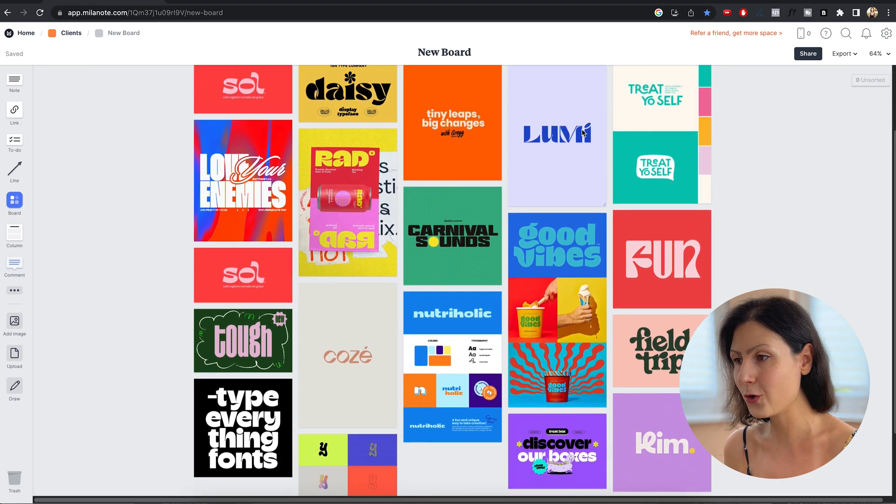
scroll(down, 3)
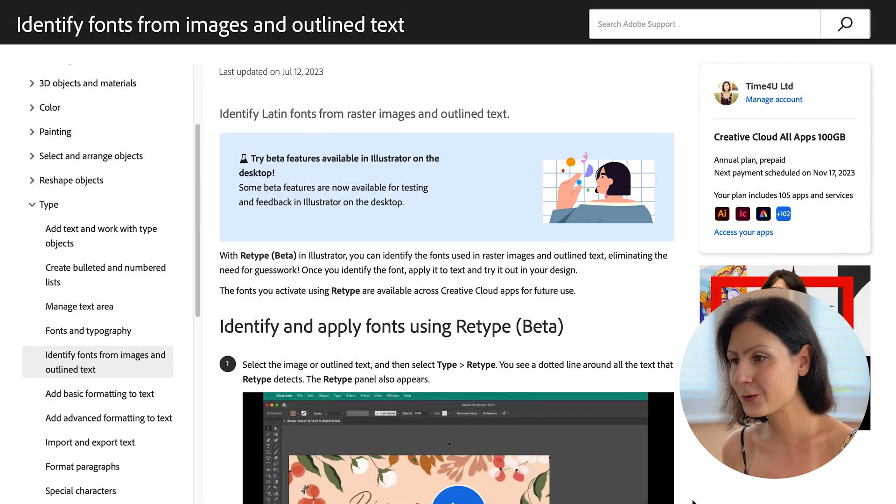
Step: Scroll through the Retype (Beta) font-identification steps and open the reference-logo Illustrator file
scroll(down, 3)
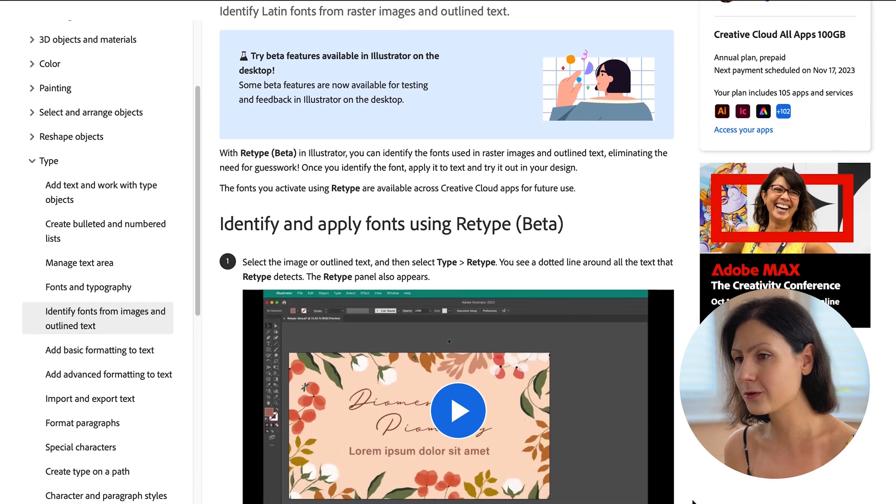
scroll(down, 3)
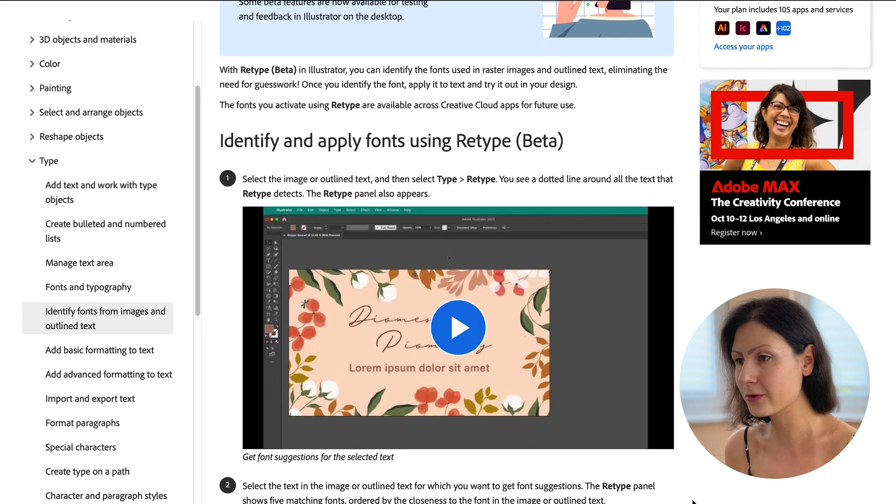
scroll(down, 3)
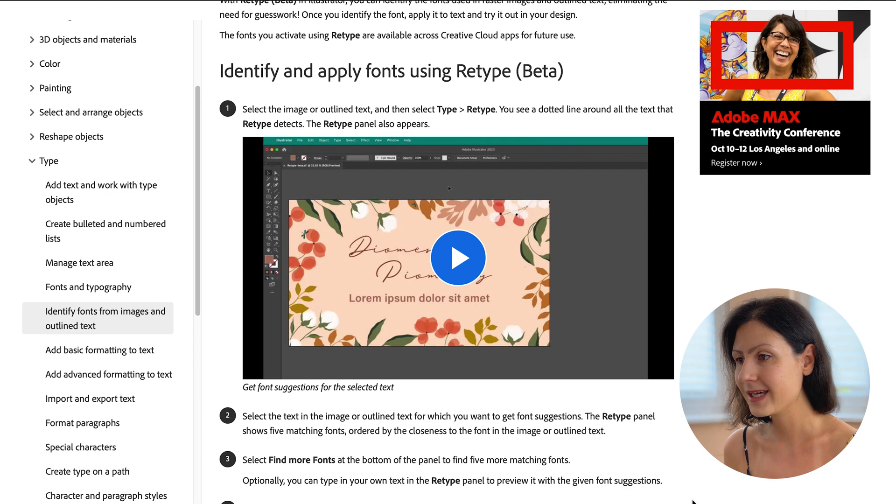
scroll(down, 3)
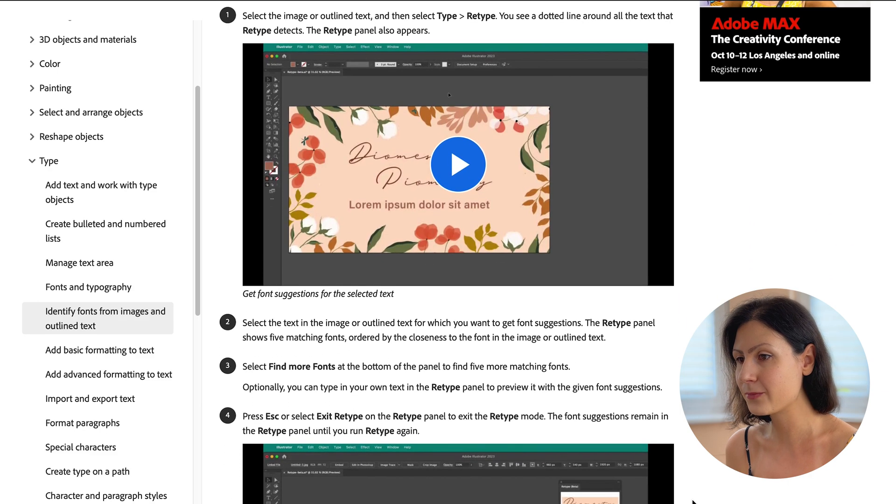
scroll(down, 3)
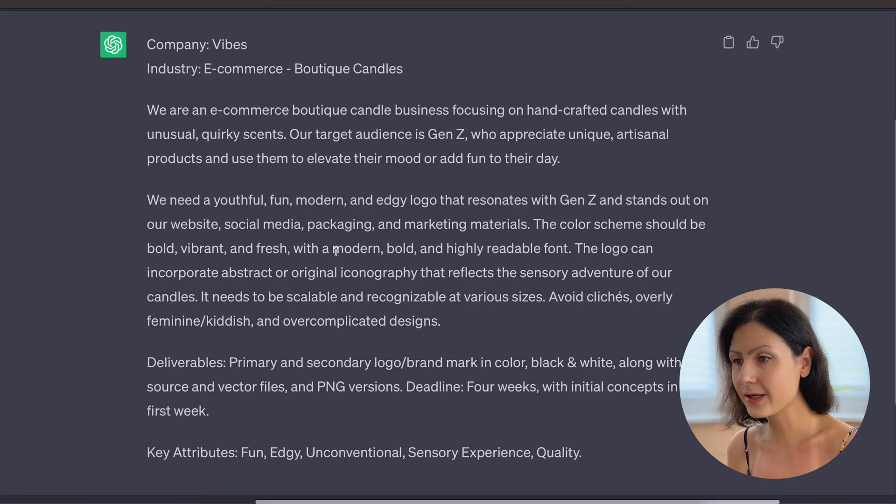
double_click(400, 248)
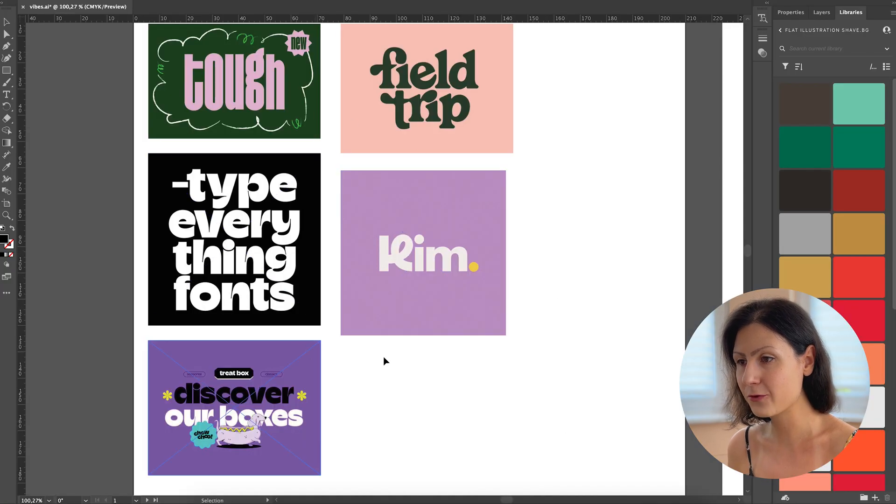
Step: Select the green 'tough' lettering image and point at Type > Retype (Beta)
click(422, 252)
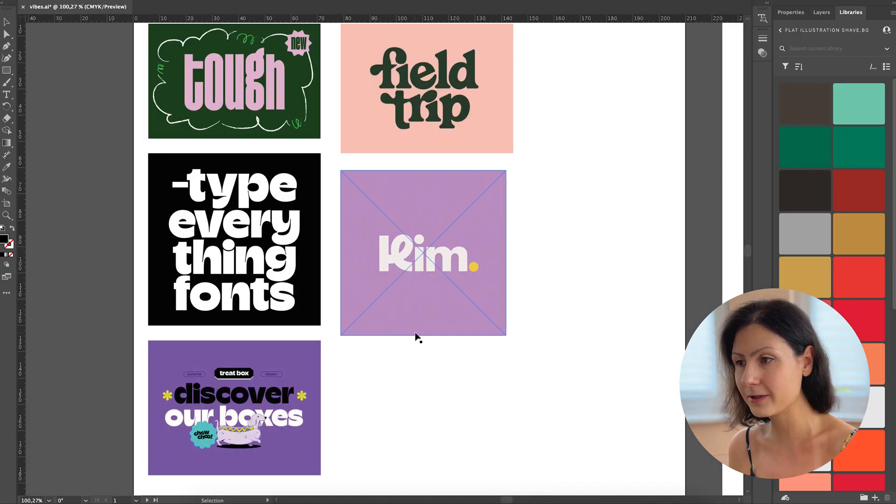
click(234, 81)
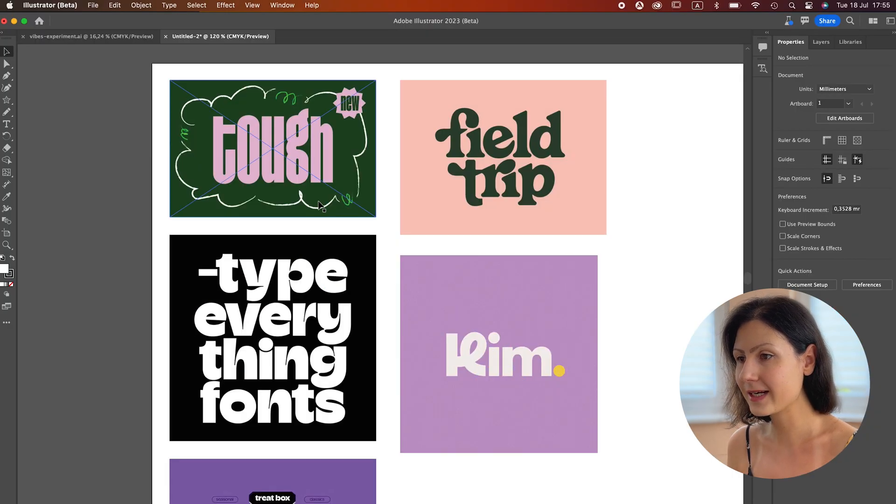
click(272, 150)
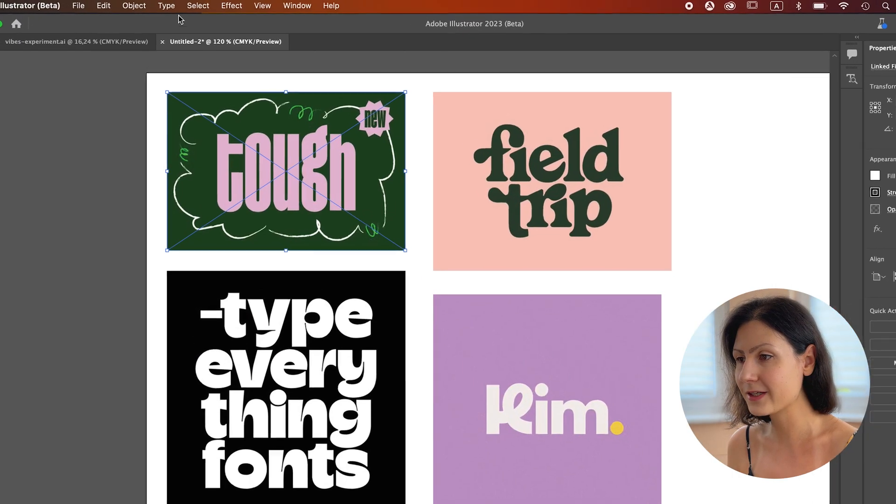
click(167, 5)
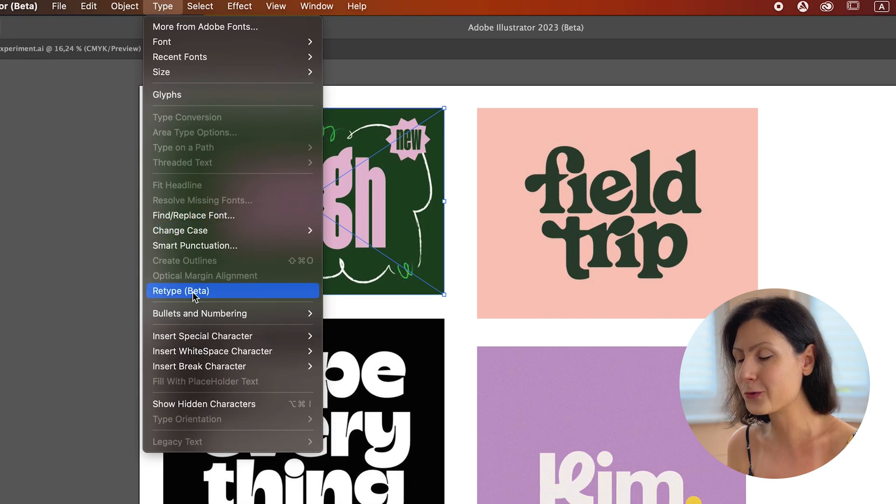
Step: Identify fonts in the 'tough' lettering image, previewing suggestions with the text 'Vibes'
click(181, 291)
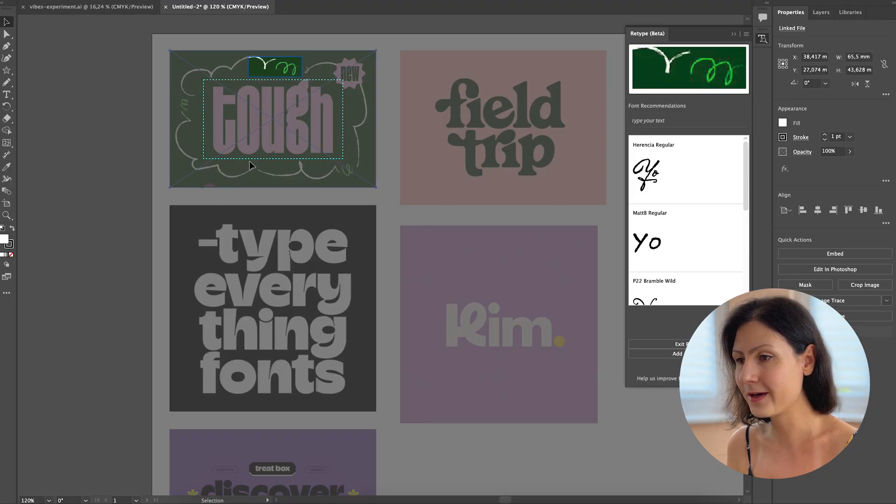
click(275, 120)
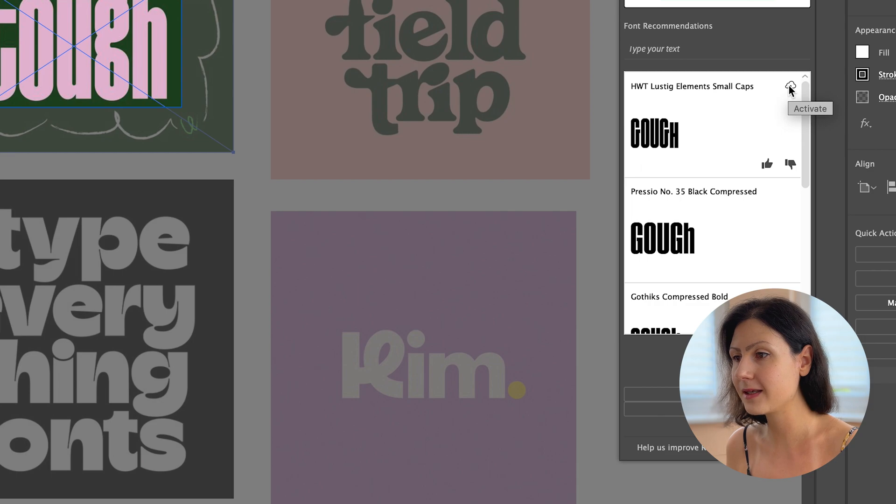
text(V)
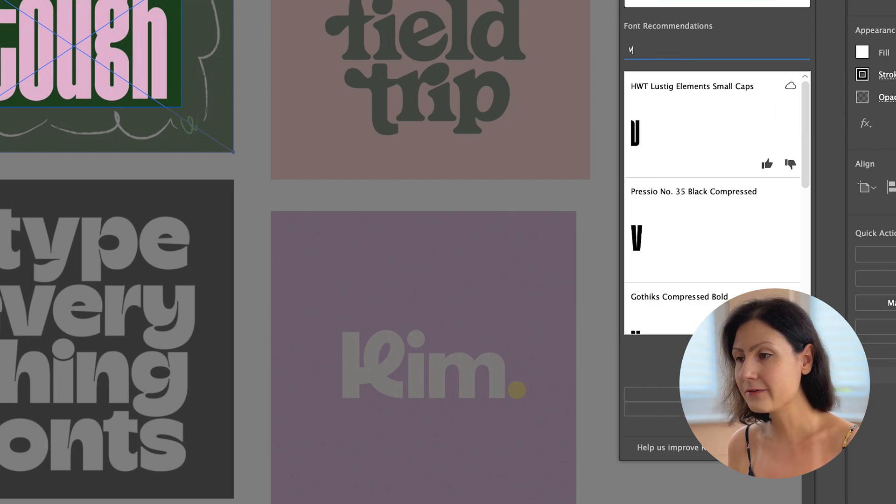
text(ibes)
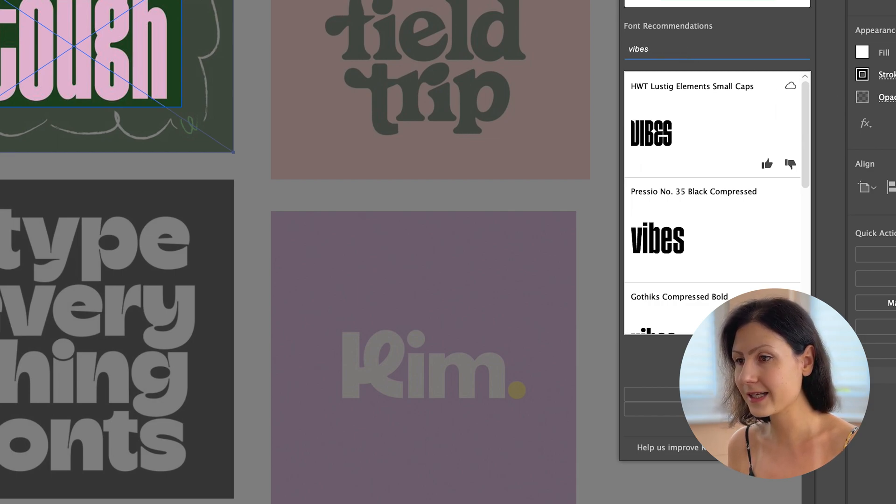
key(Backspace)
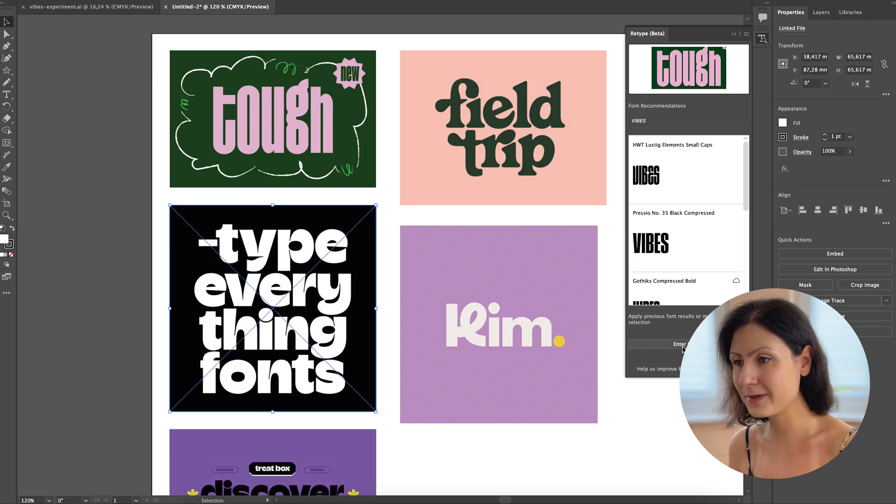
Step: Find fonts for the 'type everything' and 'Kim.' logo images, applying them to 'vibes'
click(680, 346)
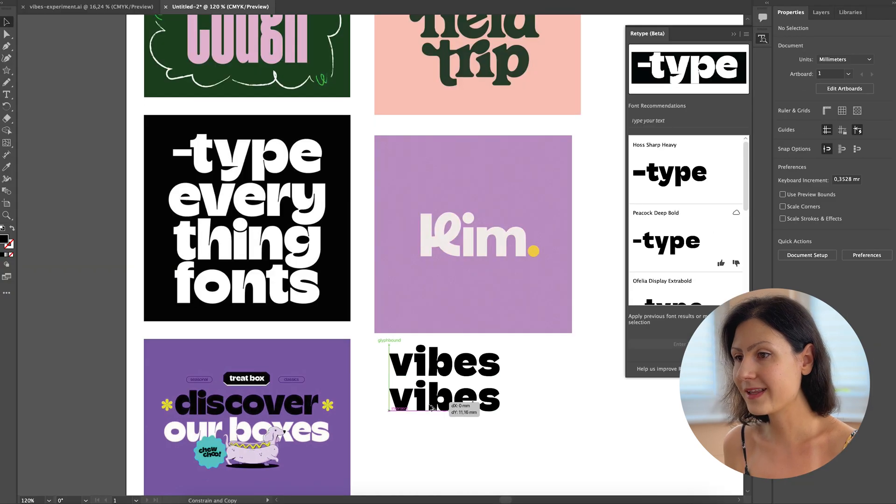
click(473, 234)
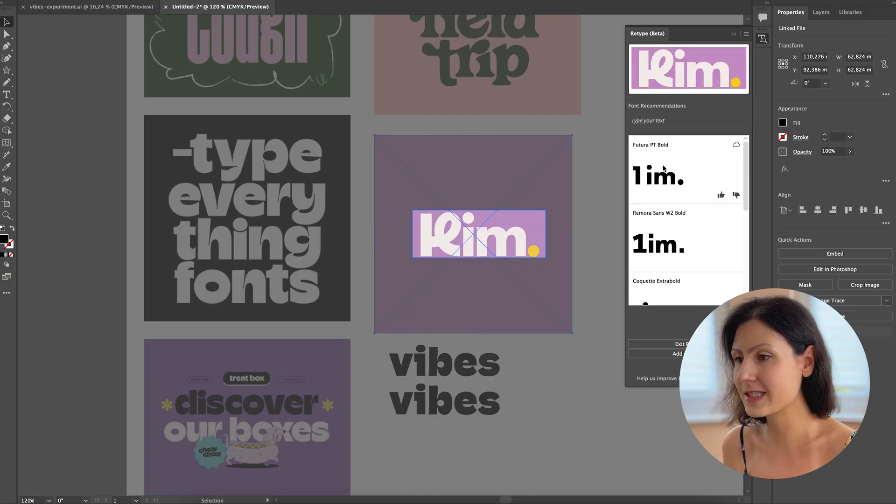
text(vibes)
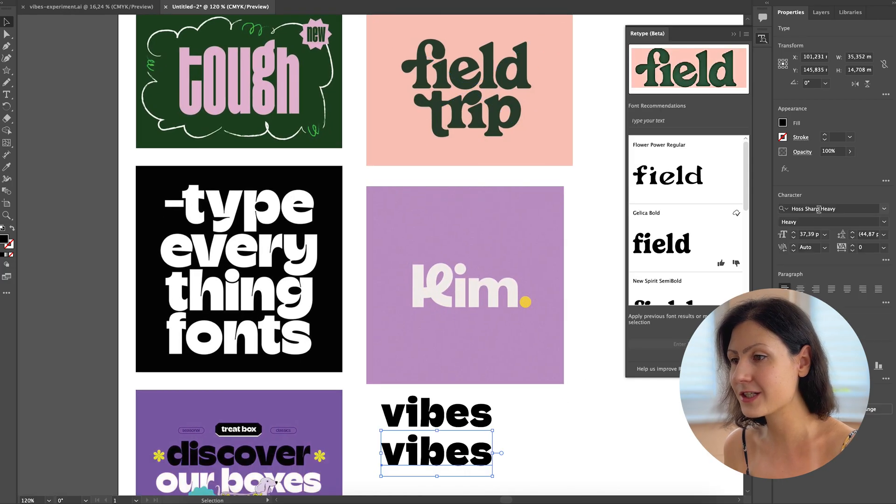
click(515, 430)
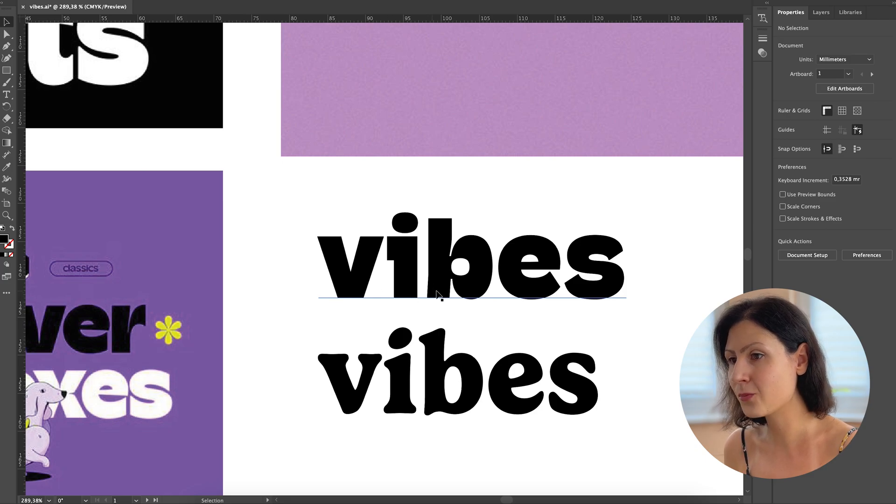
mouse_move(565, 316)
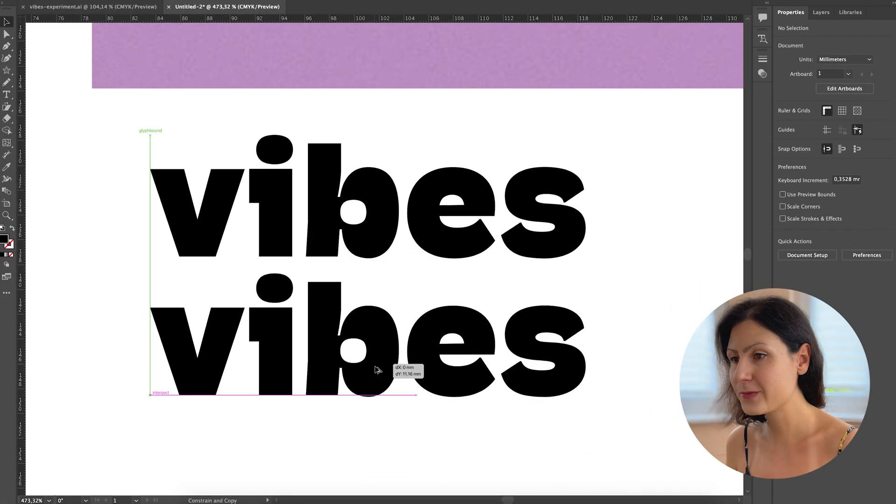
Step: Try another heavy typeface on the stacked 'vibes' lines
click(543, 364)
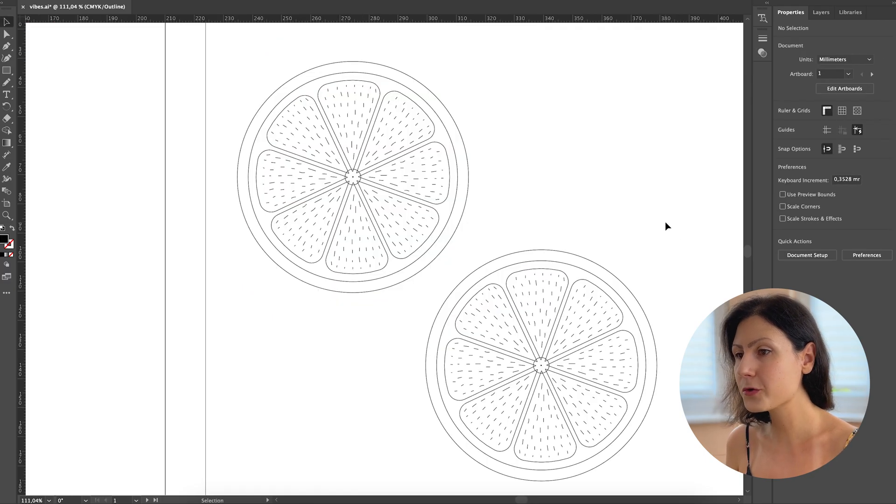
Step: Switch the citrus illustrations from Outline view to full-colour Preview with Ctrl+Y
key(ctrl+y)
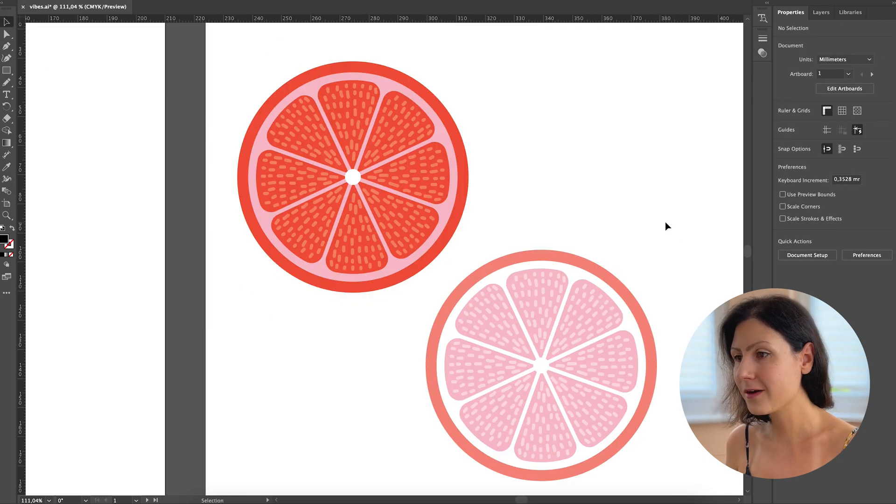
mouse_move(519, 229)
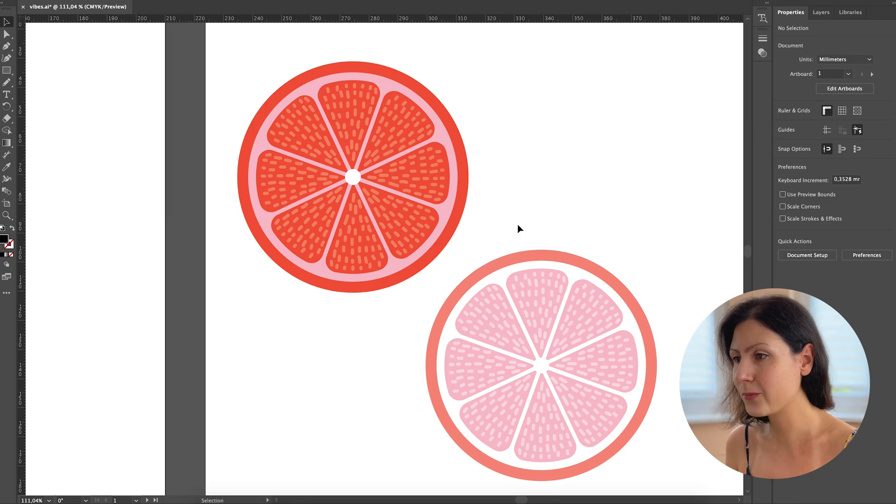
mouse_move(230, 73)
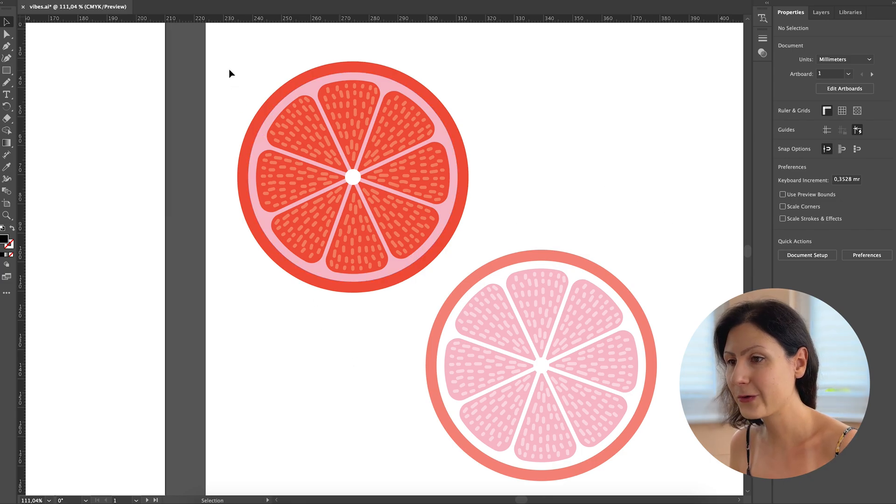
Step: Recolour both citrus slices with Generative Recolor prompt 'blood orange and pink grapefruit' and apply a variation
click(872, 74)
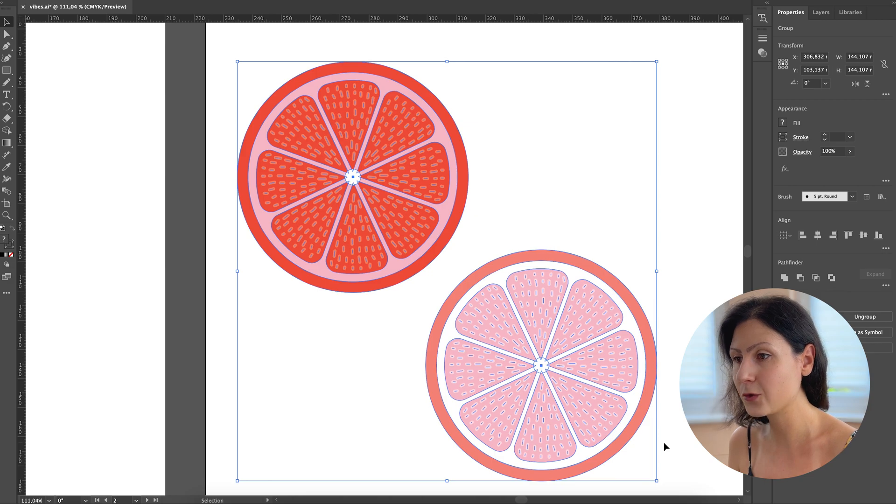
mouse_move(483, 233)
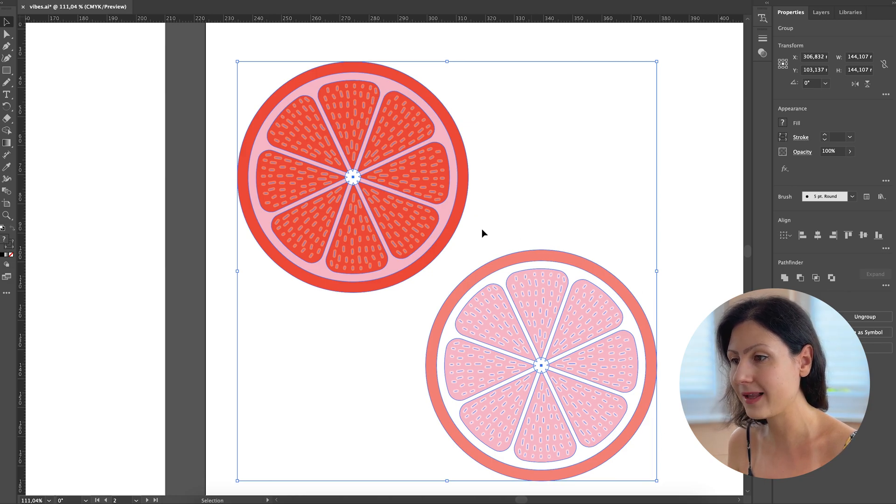
mouse_move(507, 301)
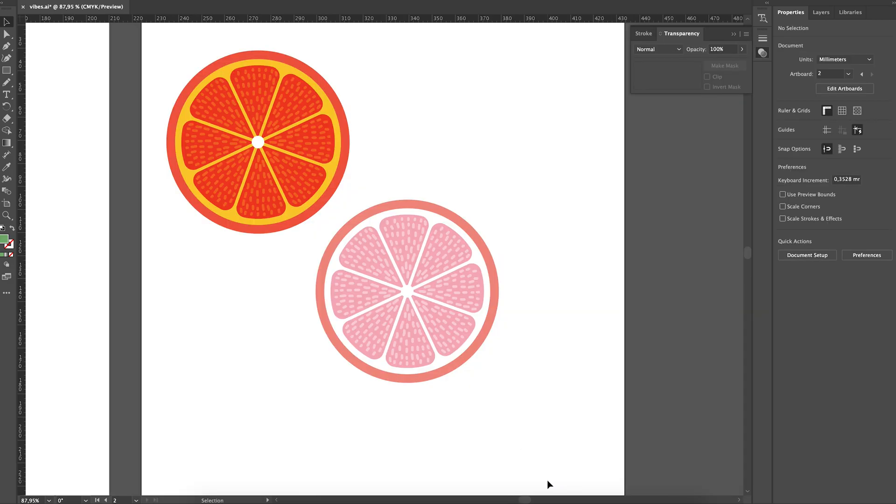
mouse_move(149, 51)
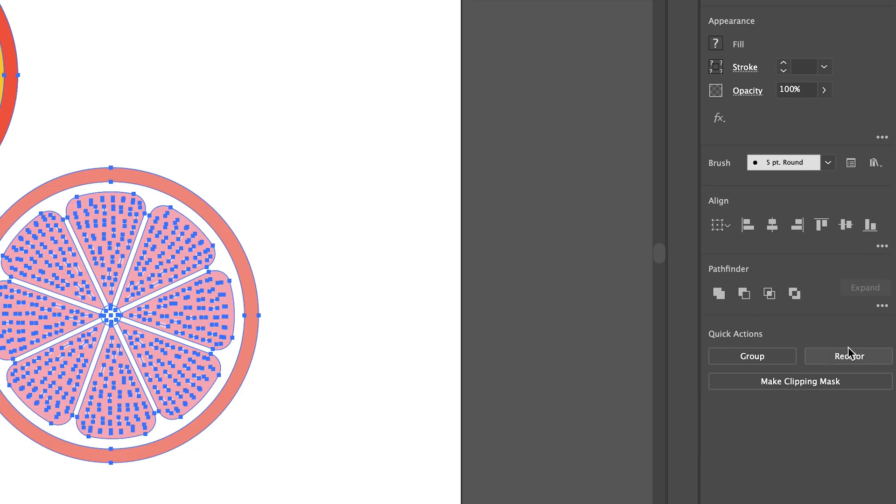
click(848, 356)
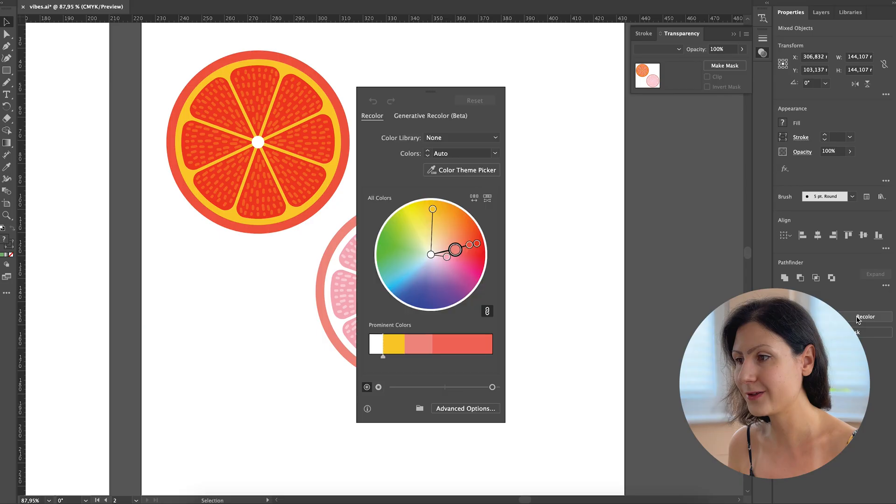
click(431, 115)
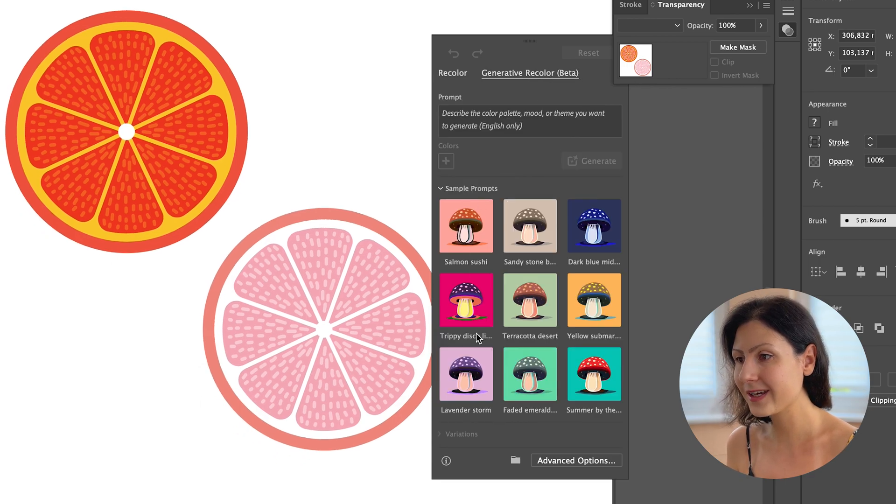
mouse_move(535, 300)
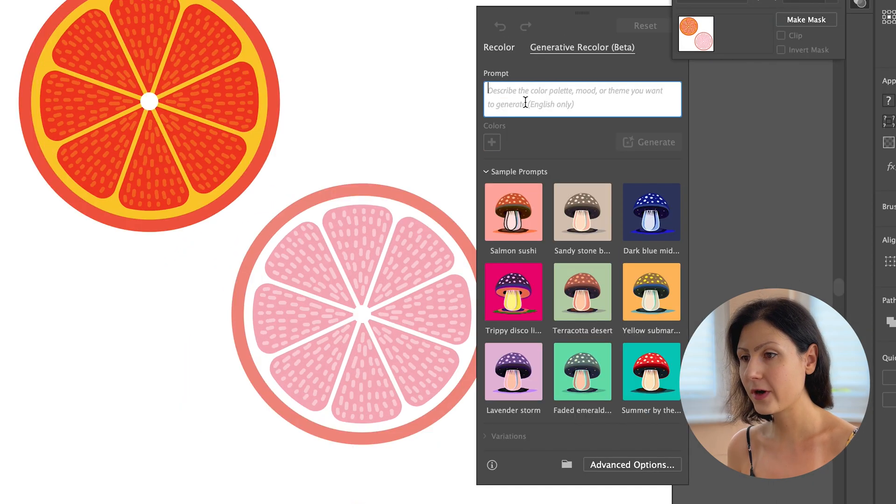
text(blood orange and pink grapefruit)
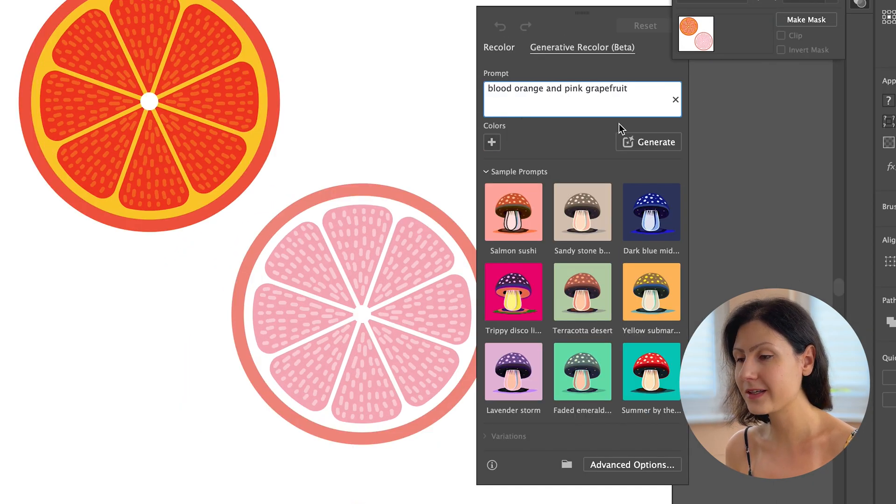
click(654, 142)
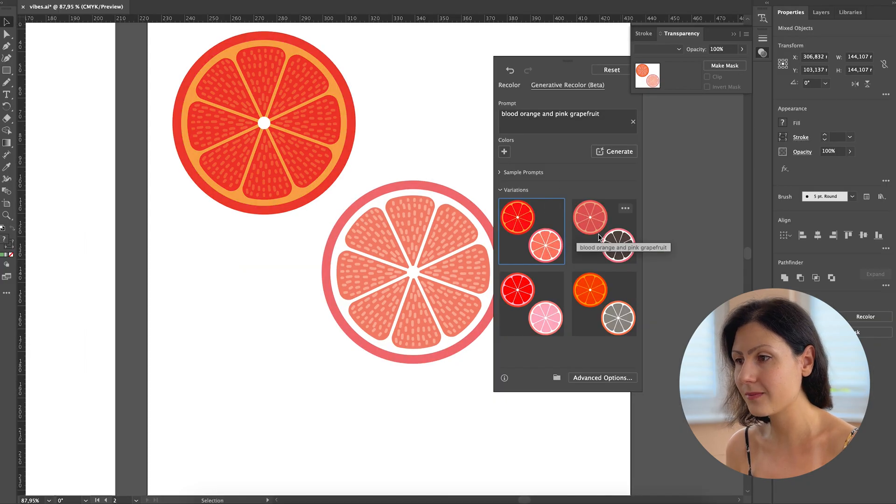
click(603, 304)
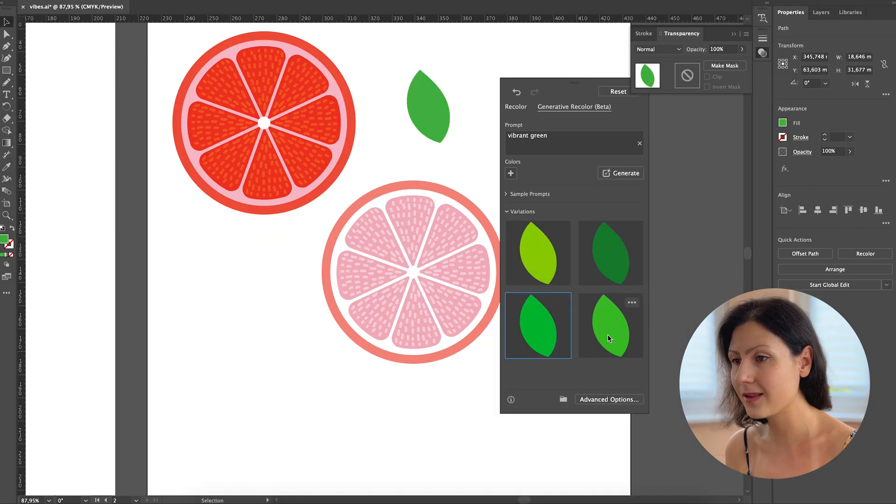
mouse_move(547, 323)
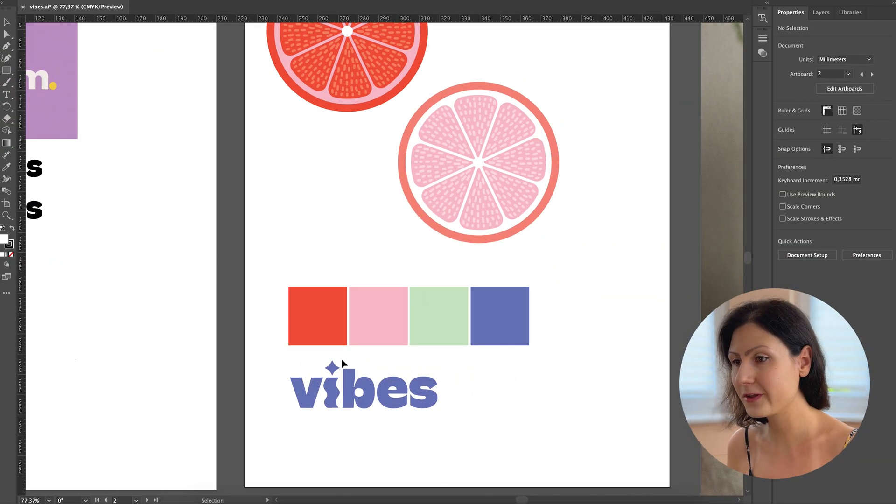
click(363, 386)
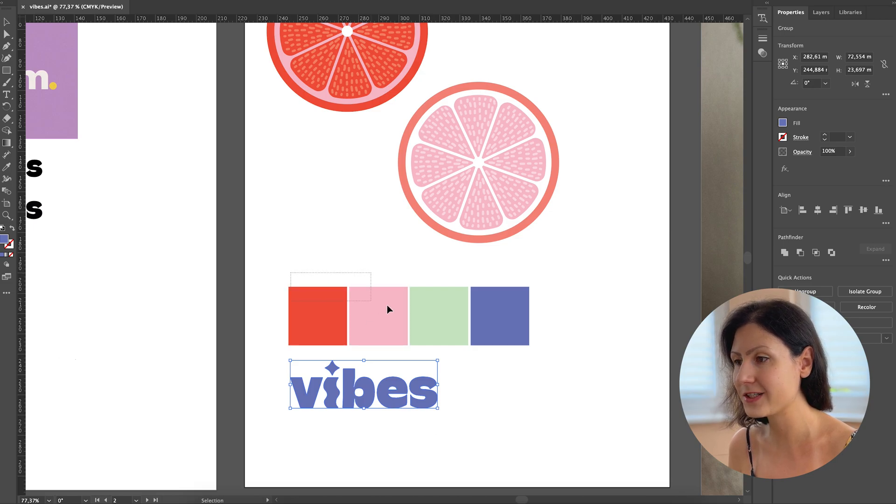
click(377, 317)
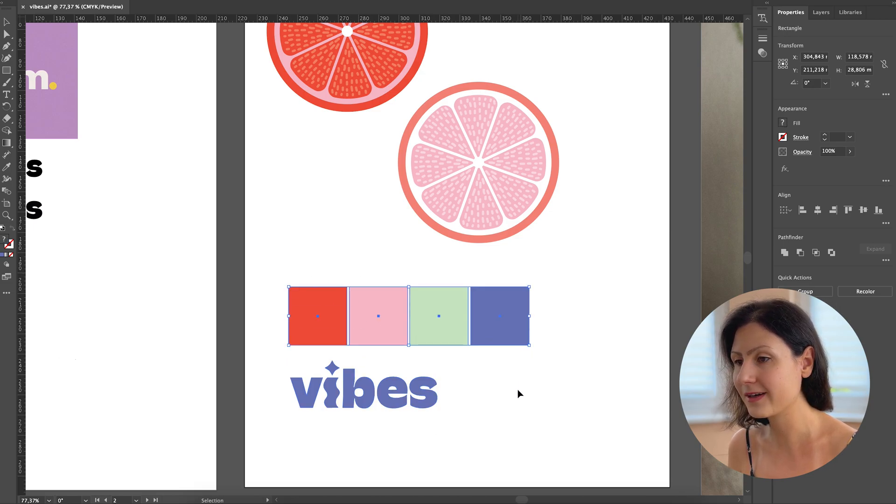
click(481, 246)
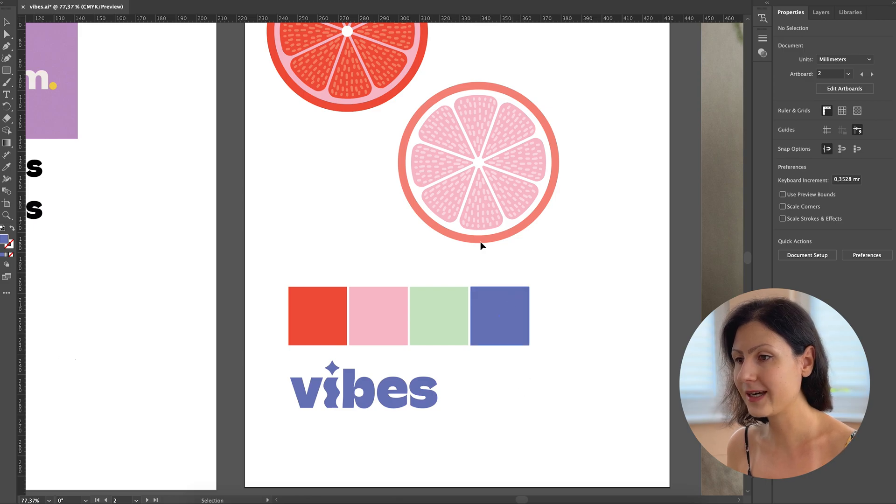
mouse_move(486, 417)
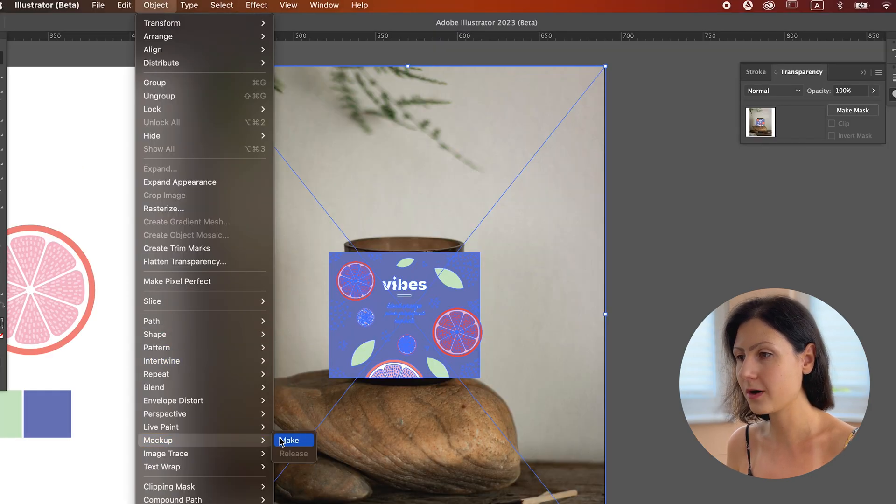
Step: Make a Mockup wrapping the vibes label onto the candle jar, then deselect to preview
click(290, 440)
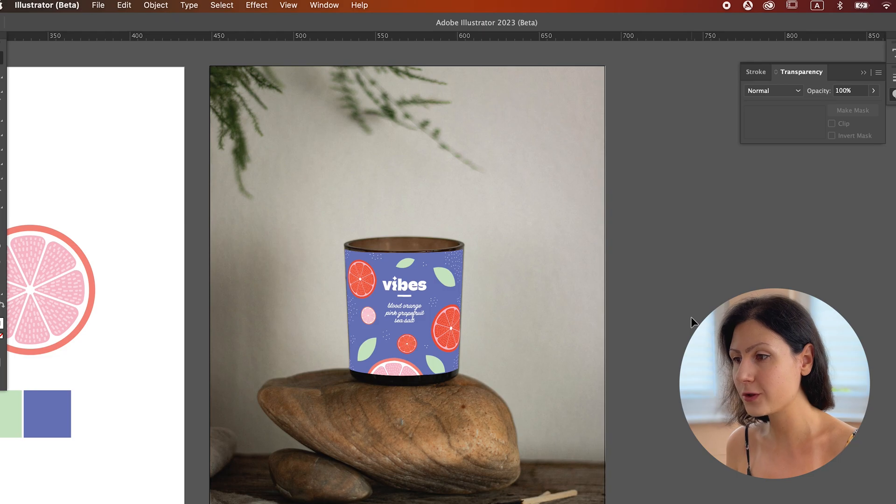
click(403, 300)
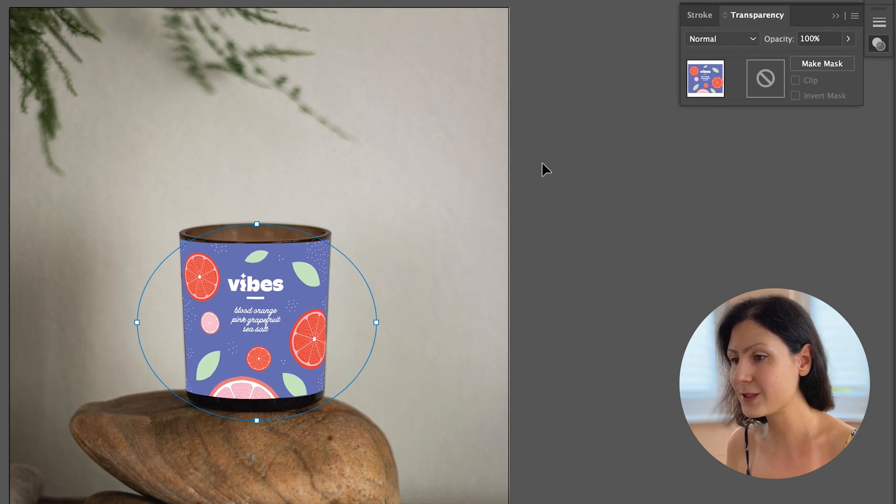
click(722, 39)
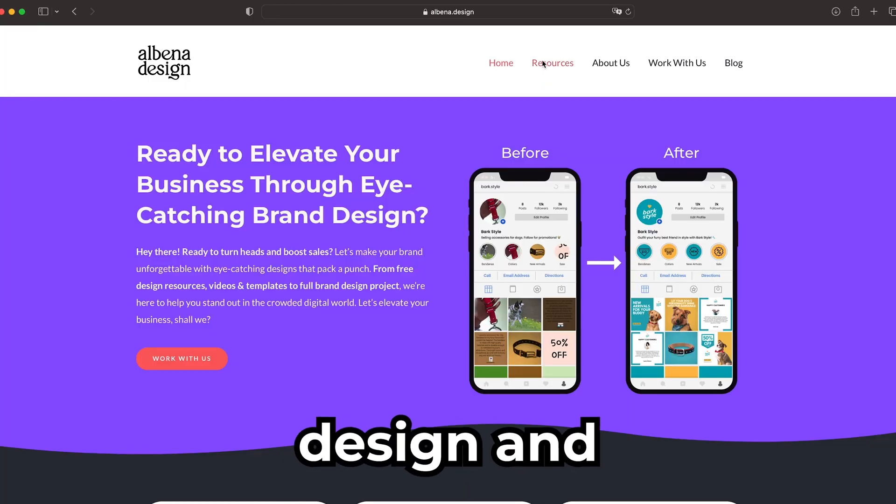
Step: Go to the studio site's Resources page and browse its free downloads, like Instagram templates
click(552, 63)
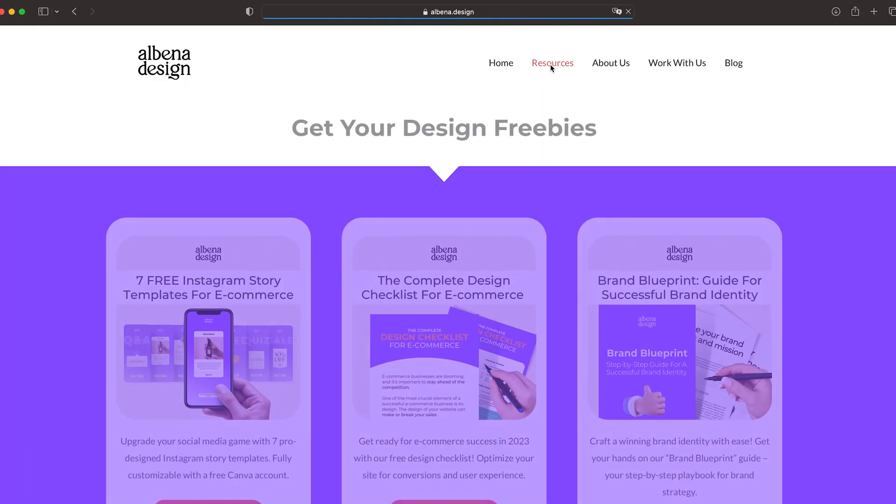
scroll(down, 3)
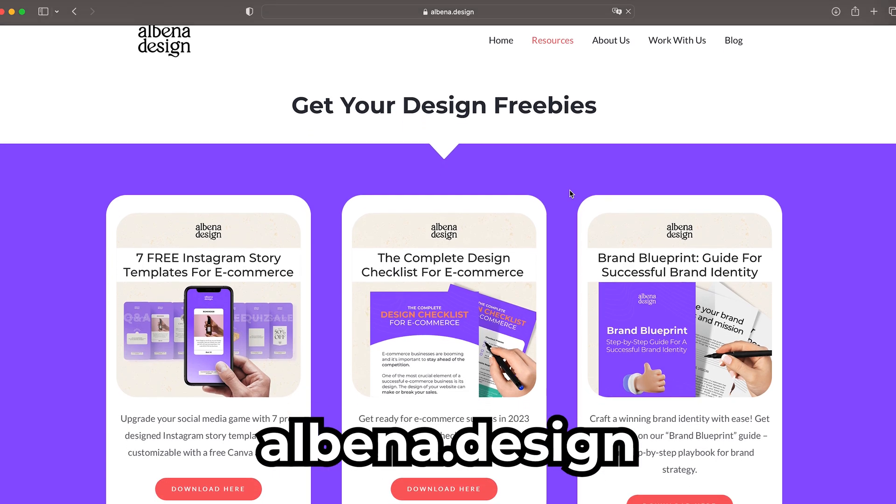
scroll(down, 3)
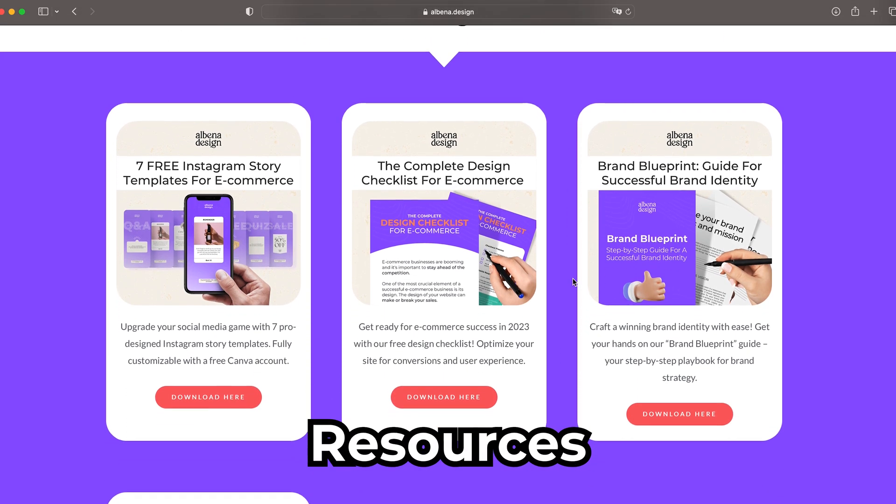